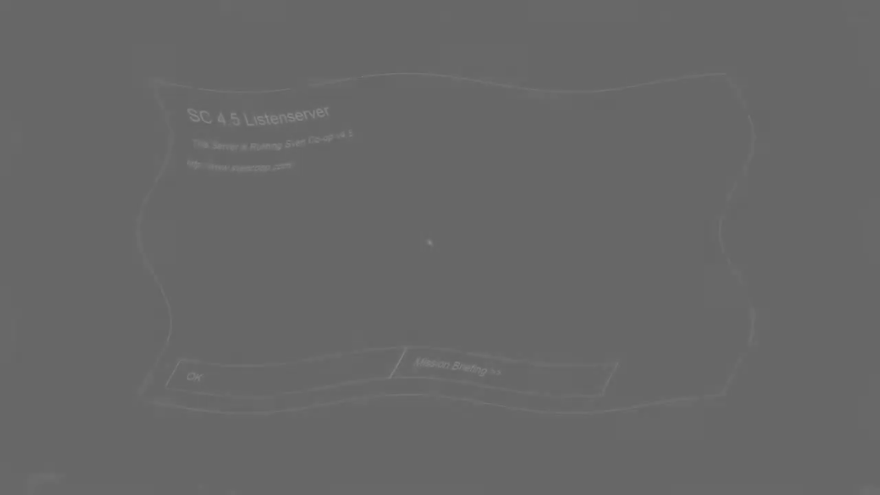
Step: Read the Escape 3 Part B mission briefing, then dismiss it to spawn in
{"action": "left_click", "coordinate": [447, 367]}
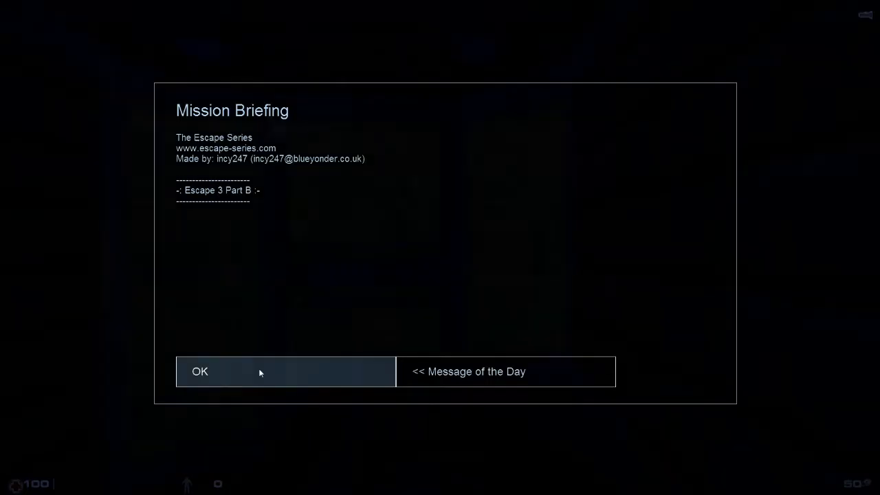
{"action": "left_click", "coordinate": [199, 371]}
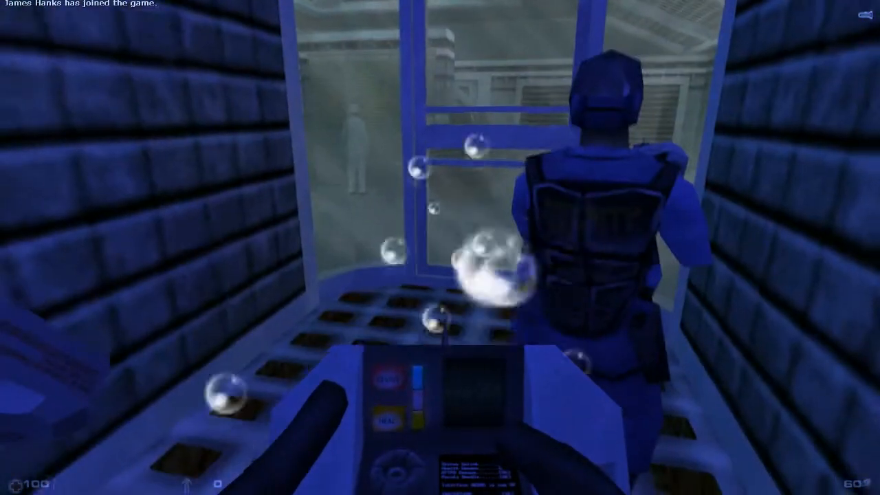
Step: Check the scoreboard repeatedly while riding the lift into the dark room
{"action": "key", "text": "tab"}
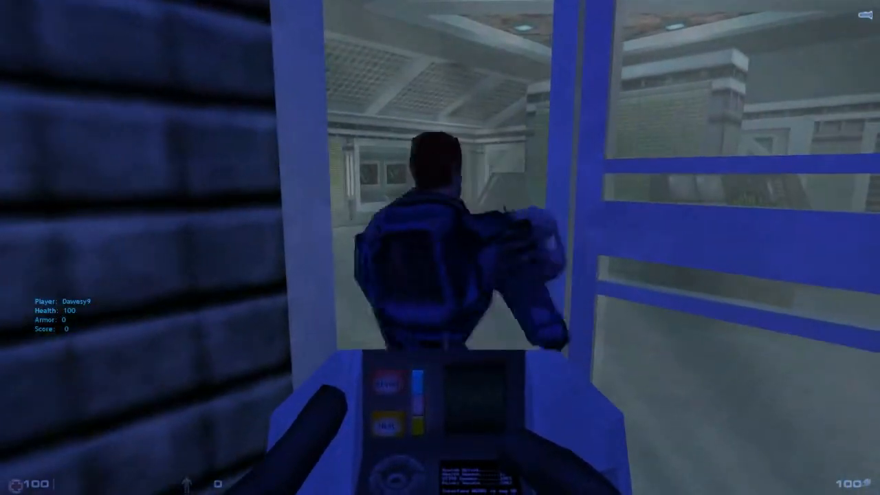
{"action": "key", "text": "Tab"}
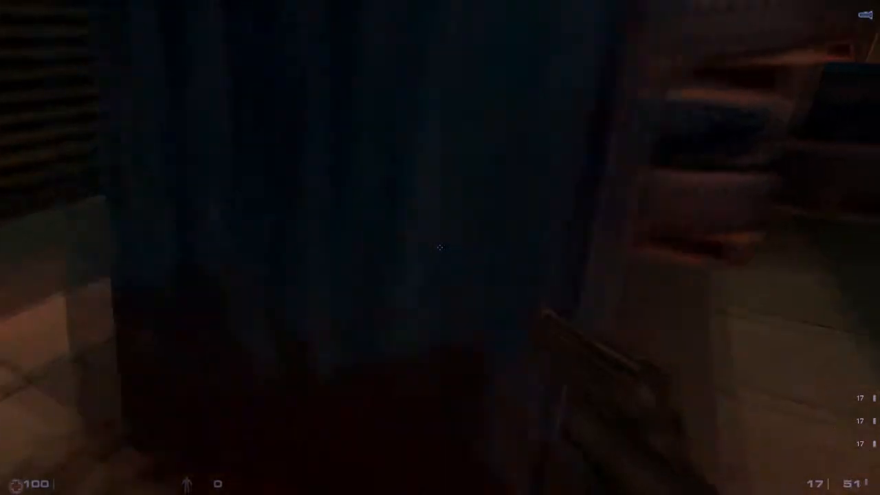
{"action": "key", "text": "tab"}
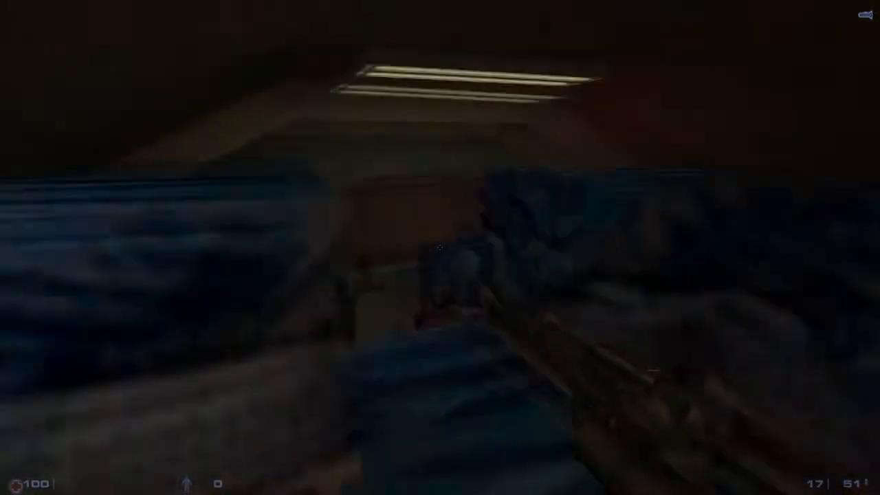
Step: Fire the weapon while advancing down the corridor toward the lit doorway
{"action": "left_click", "coordinate": [440, 247]}
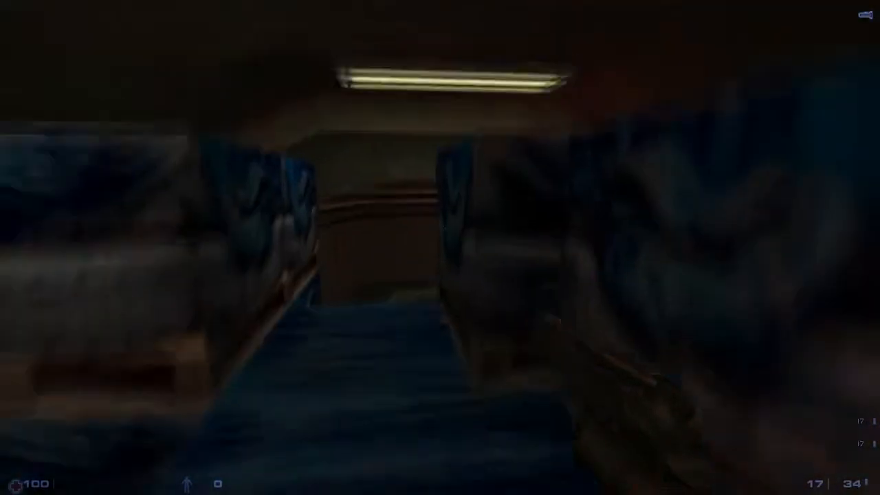
{"action": "mouse_move", "coordinate": [440, 248]}
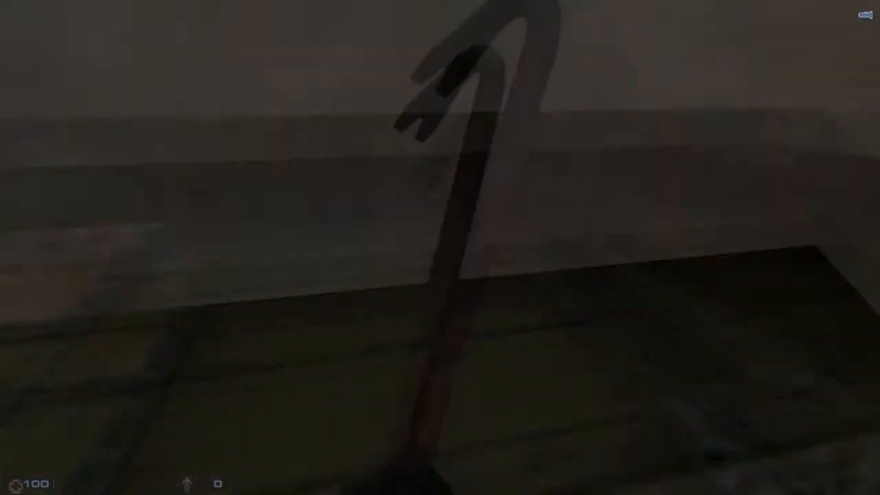
{"action": "left_click", "coordinate": [440, 247]}
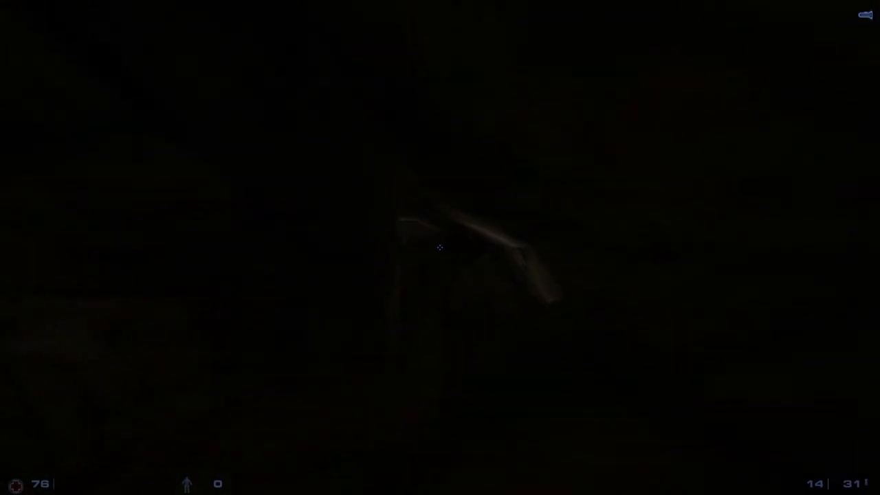
Step: Fire the pistol into the rocky ledge until the clip empties, 31 rounds left
{"action": "left_click", "coordinate": [440, 247]}
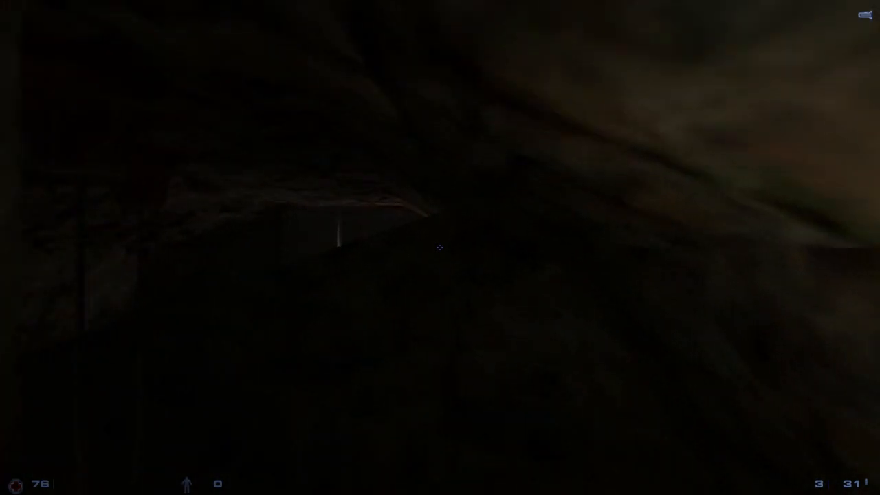
{"action": "left_click", "coordinate": [440, 247]}
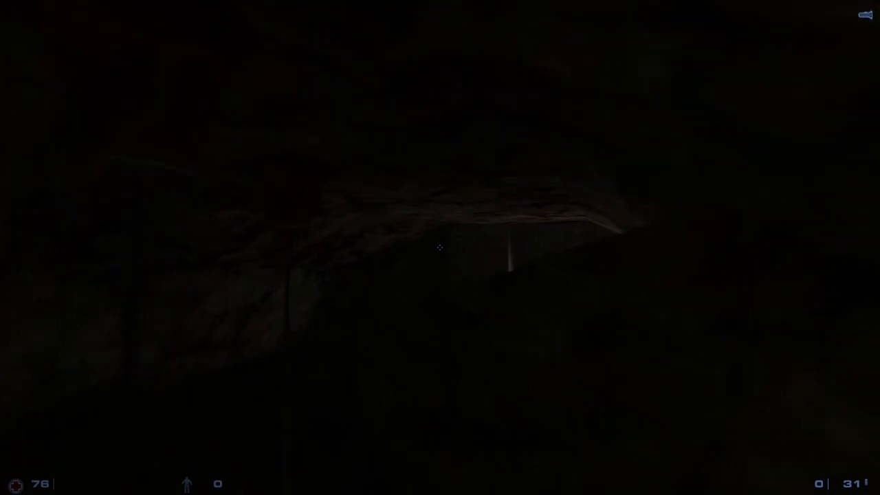